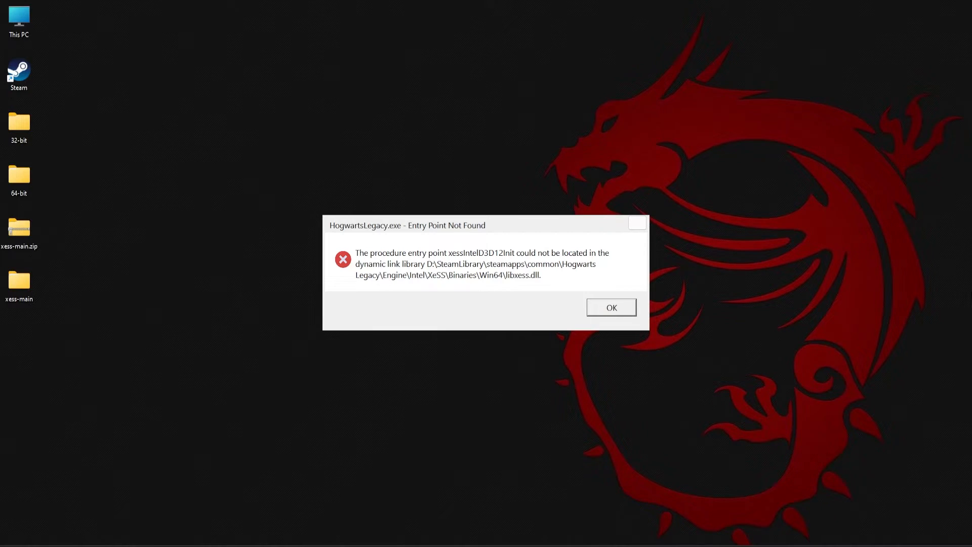
{"action": "mouse_move", "coordinate": [659, 436]}
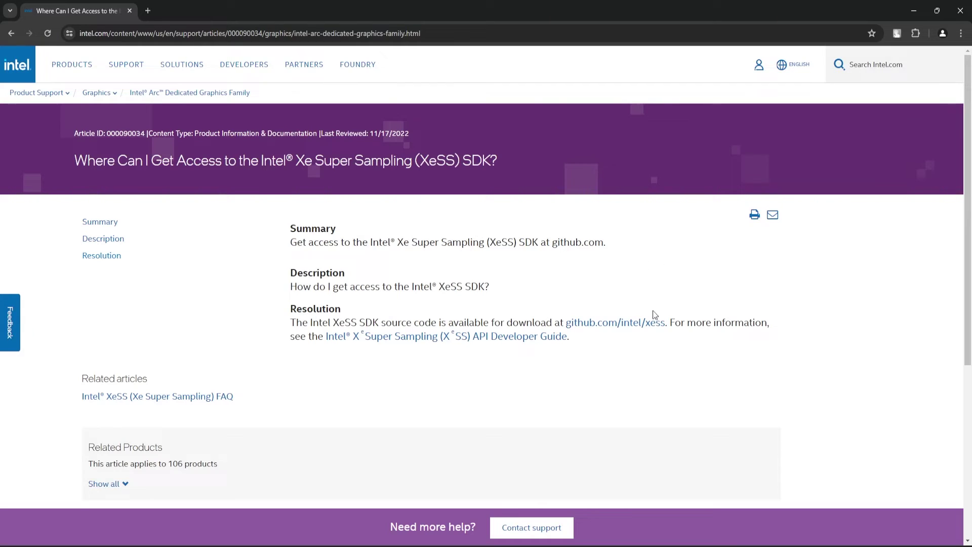
Bring up the context menu on the github.com/intel/xess link in Intel's article
{"action": "right_click", "coordinate": [614, 322]}
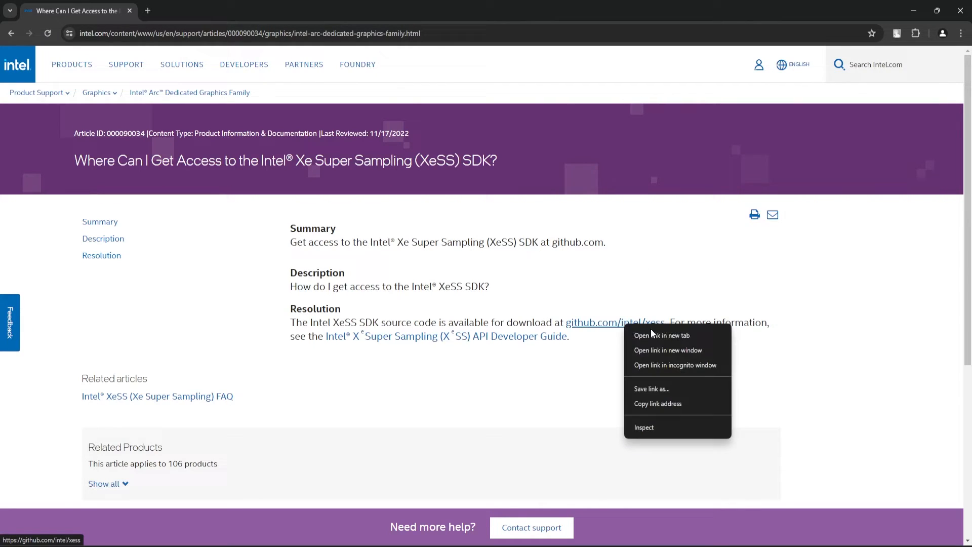
Open Intel's xess GitHub repository in a new tab, then return to the desktop
{"action": "left_click", "coordinate": [661, 335]}
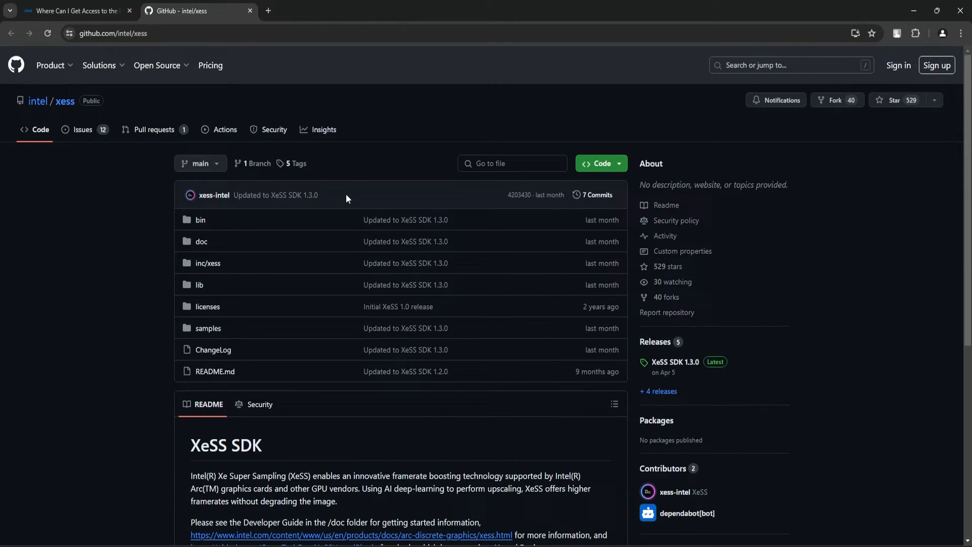
{"action": "mouse_move", "coordinate": [320, 202]}
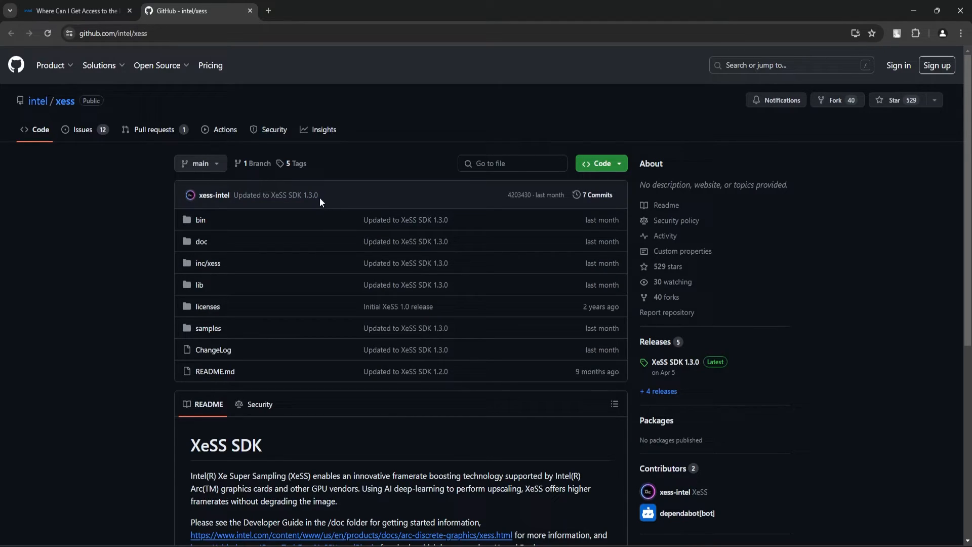
{"action": "mouse_move", "coordinate": [315, 204]}
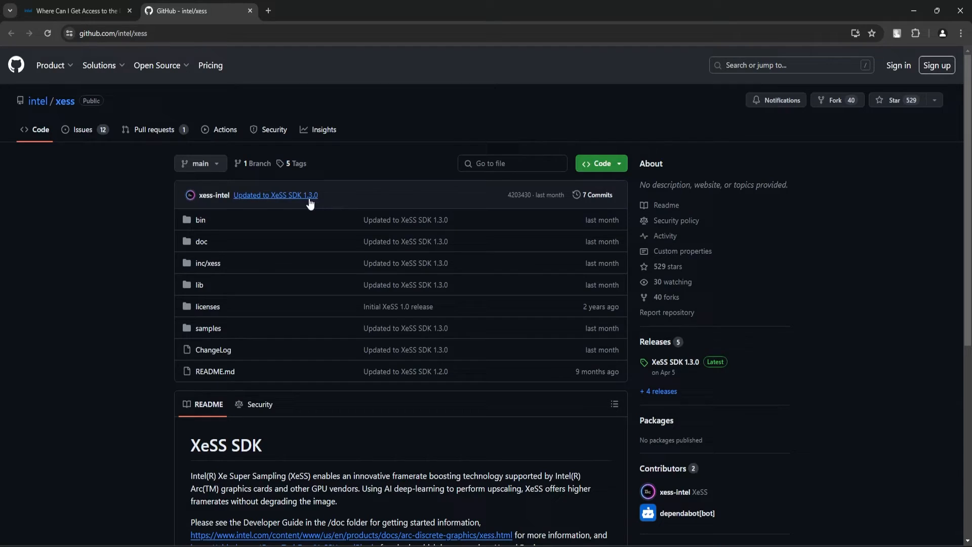
{"action": "left_click", "coordinate": [597, 163]}
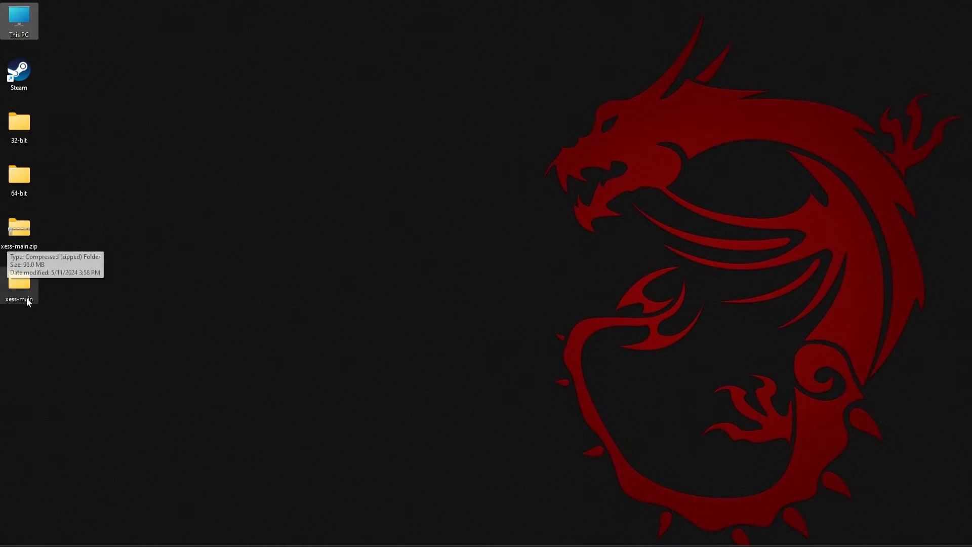
Drill into xess-main > xess-main > bin and select libxess.dll
{"action": "double_click", "coordinate": [19, 291]}
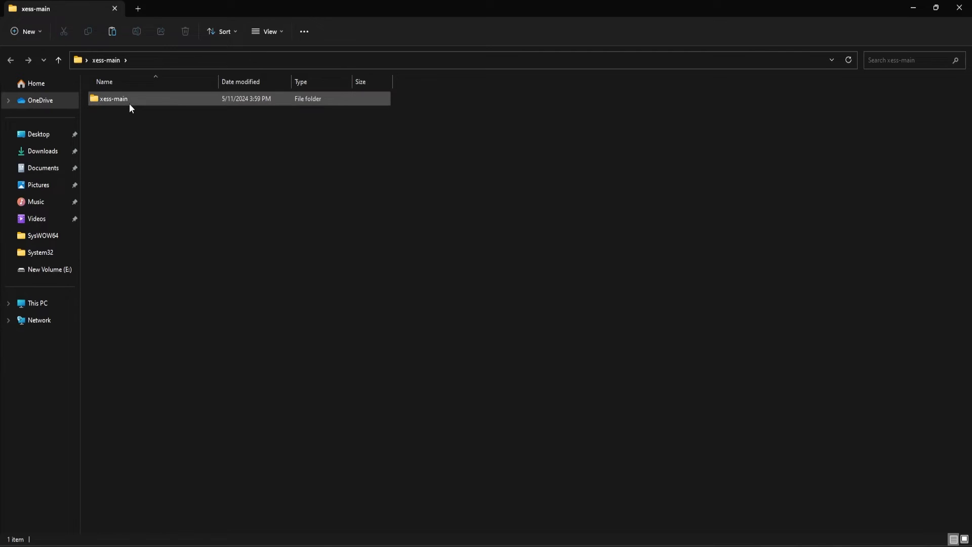
{"action": "double_click", "coordinate": [114, 98]}
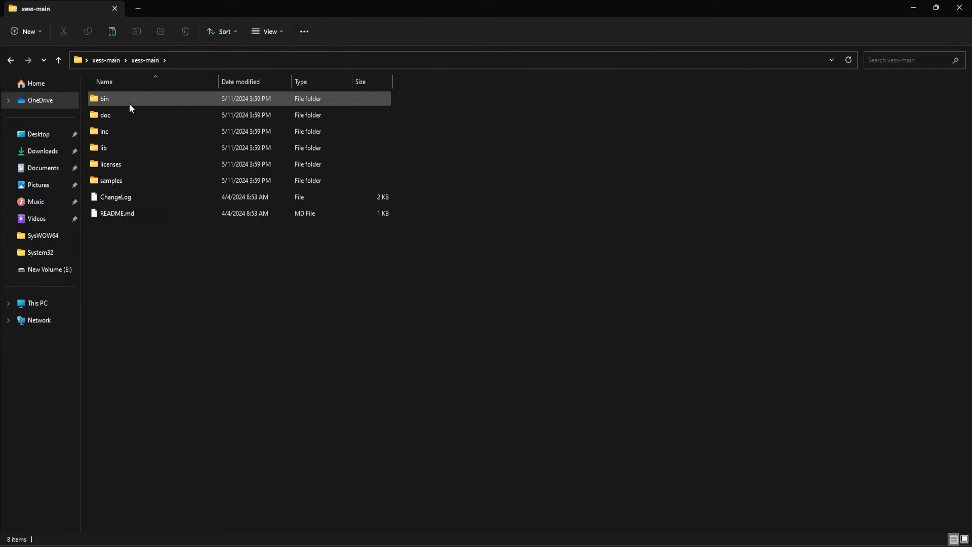
{"action": "double_click", "coordinate": [104, 98]}
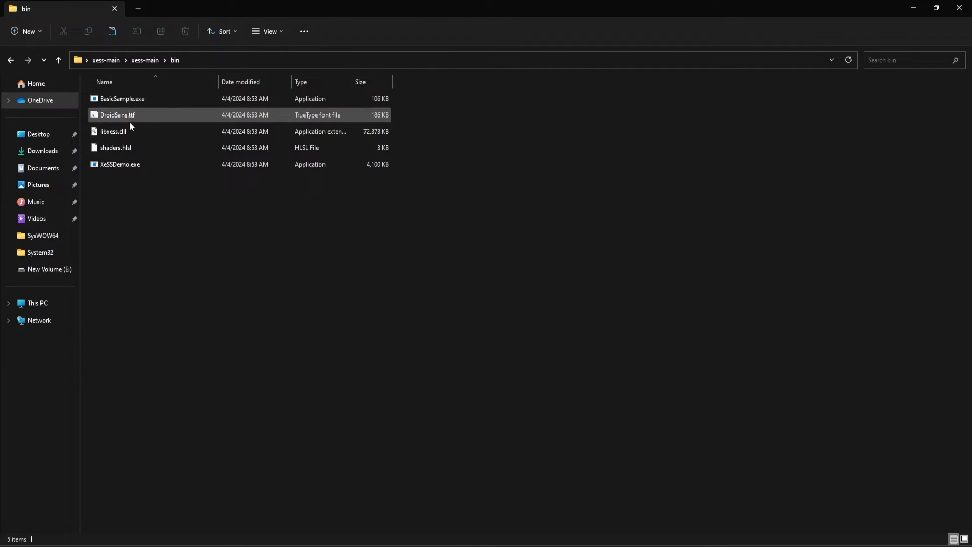
{"action": "left_click", "coordinate": [113, 131]}
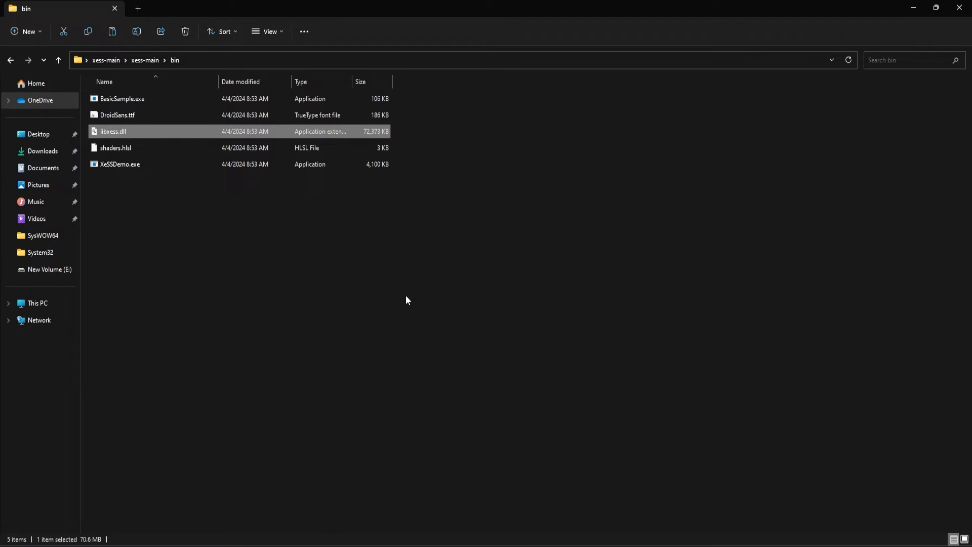
{"action": "mouse_move", "coordinate": [911, 6]}
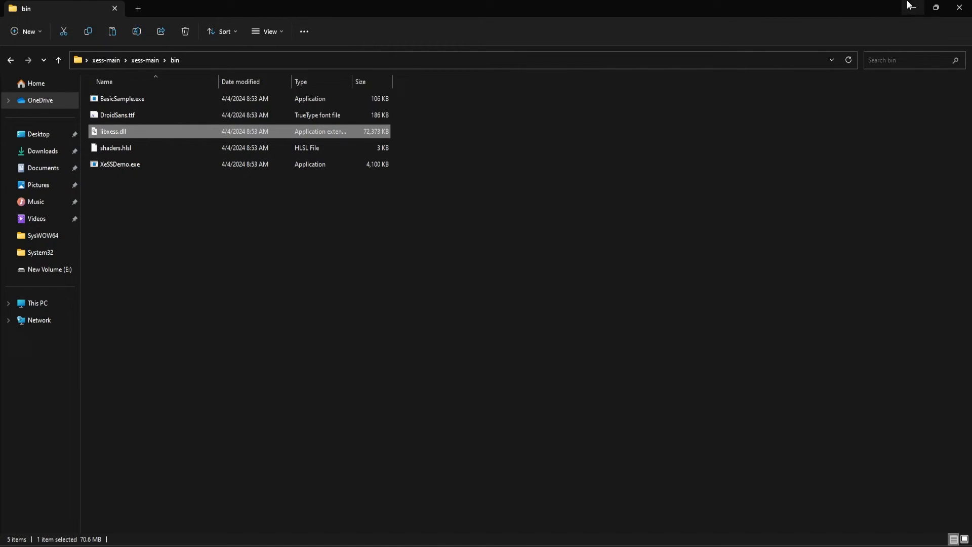
From This PC, open D: > SteamLibrary > steamapps
{"action": "left_click", "coordinate": [38, 303]}
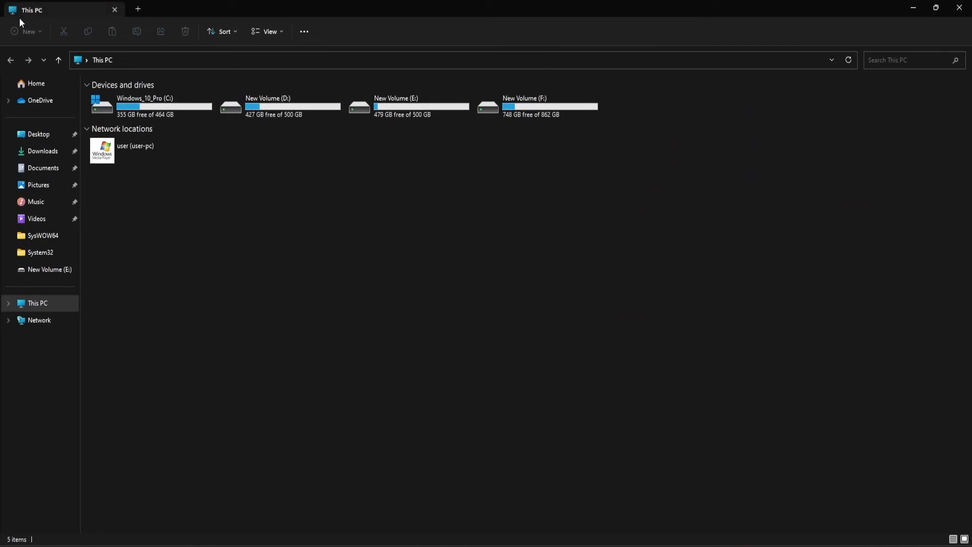
{"action": "double_click", "coordinate": [268, 105]}
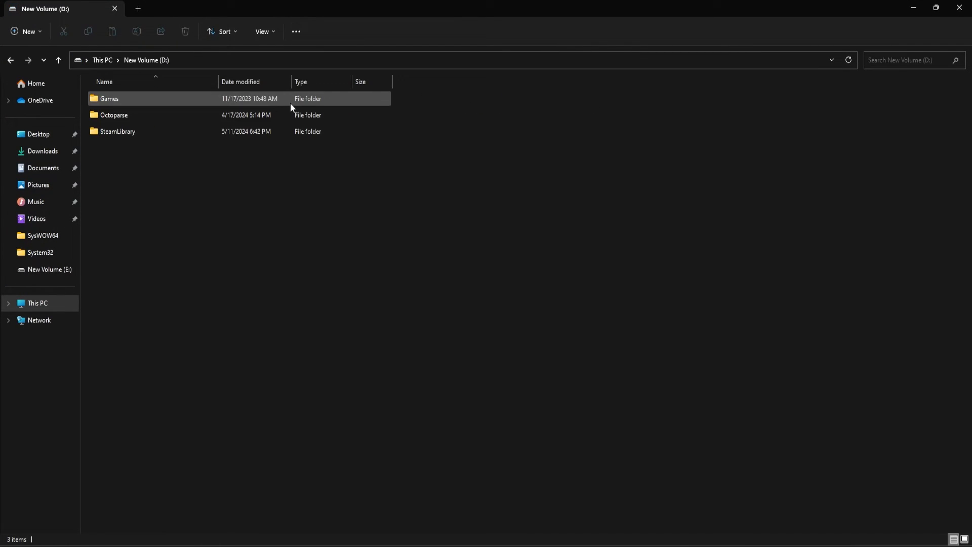
{"action": "double_click", "coordinate": [109, 99]}
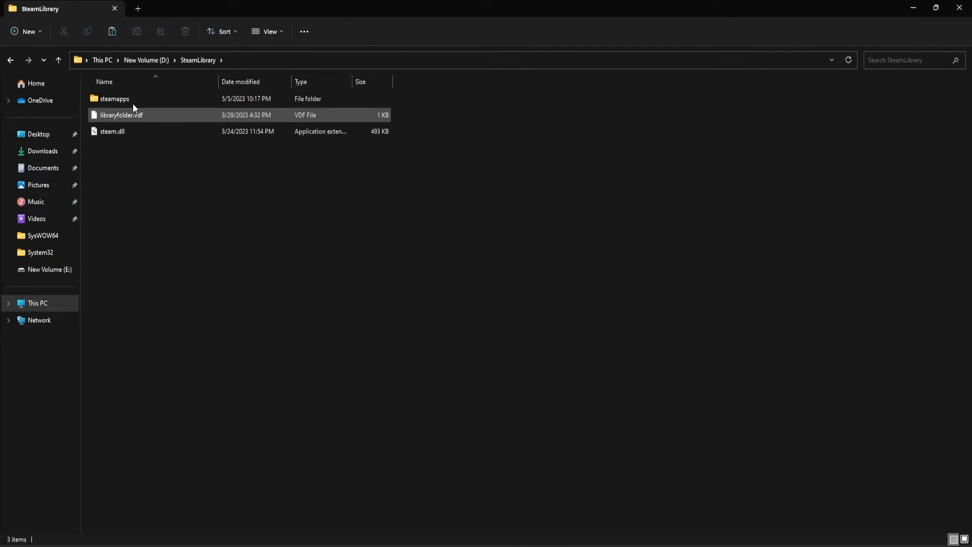
{"action": "double_click", "coordinate": [114, 99]}
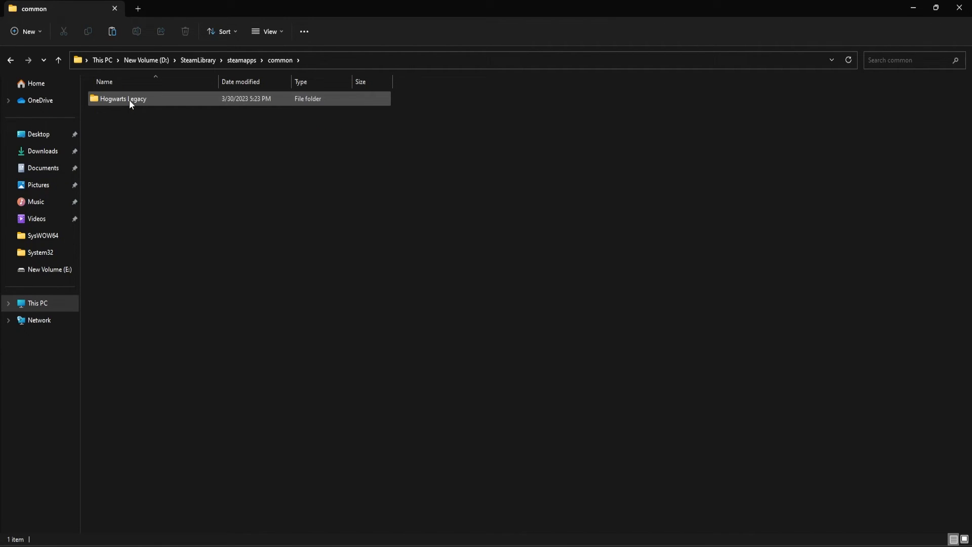
Continue through Hogwarts Legacy > Engine > Runtime plugins > XeSS Binaries to the Win64 folder
{"action": "double_click", "coordinate": [123, 98]}
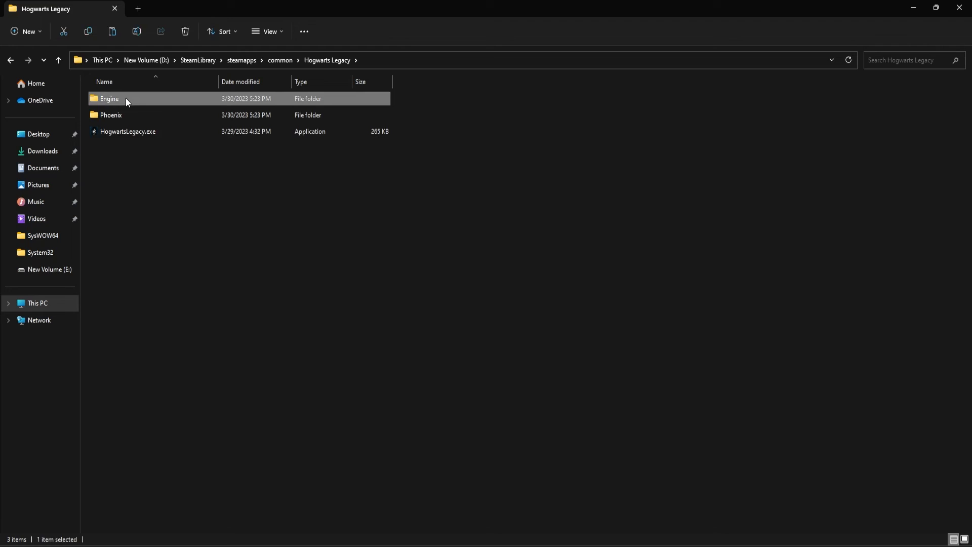
{"action": "double_click", "coordinate": [110, 99]}
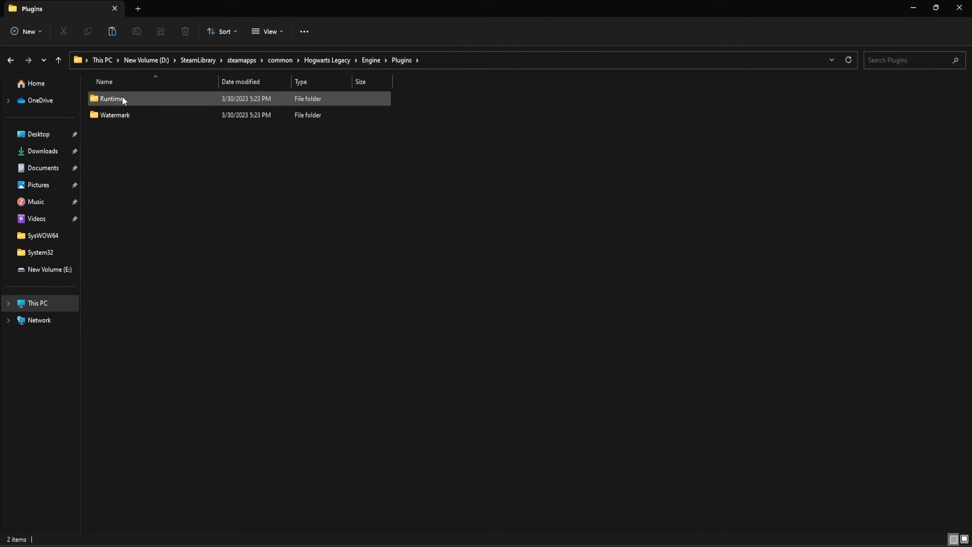
{"action": "double_click", "coordinate": [112, 99]}
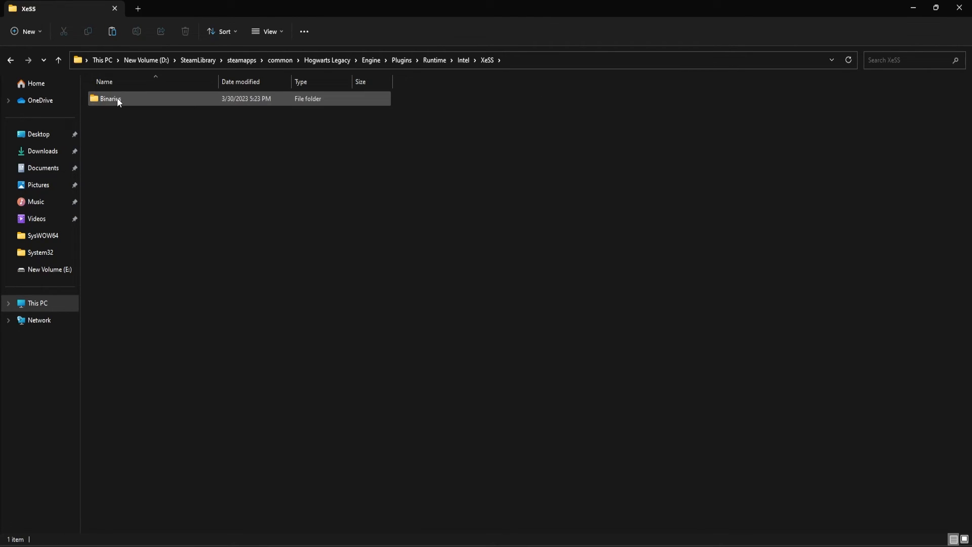
{"action": "double_click", "coordinate": [110, 98]}
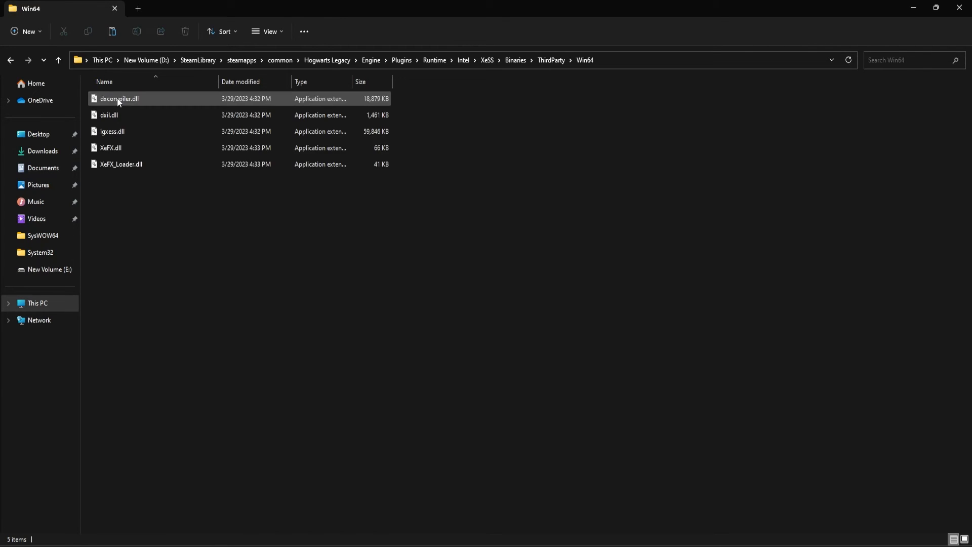